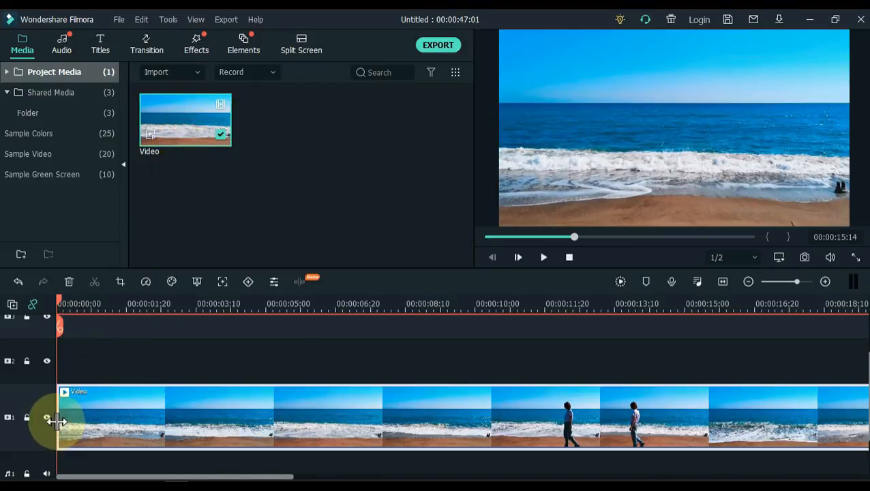
- Scrub through the beach clip to find the moment the person walks past
left_click(519, 257)
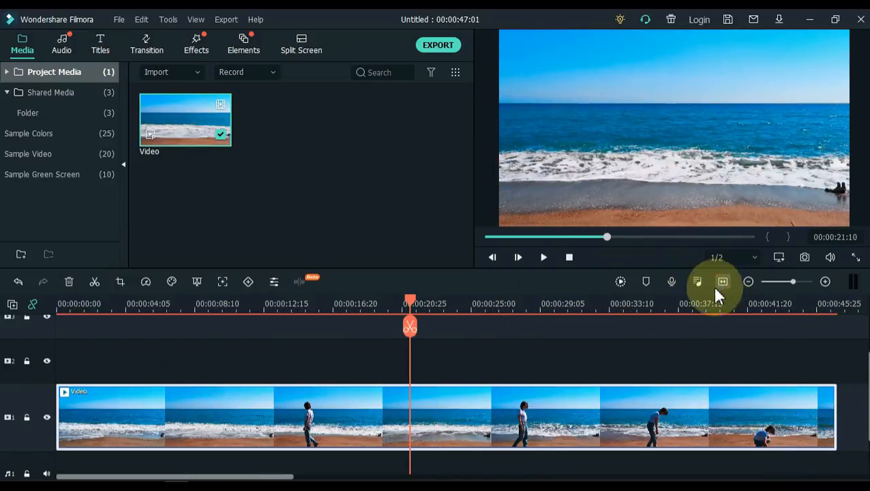
left_click_drag(409, 303, 335, 303)
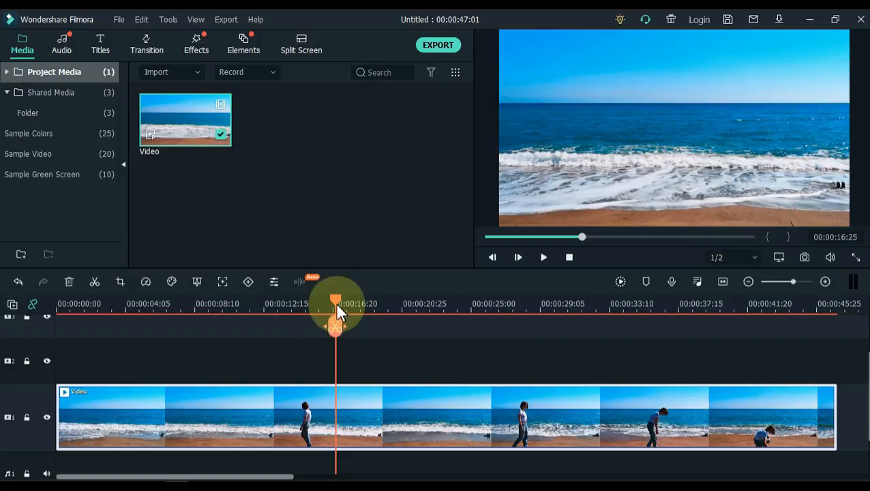
left_click_drag(335, 303, 343, 303)
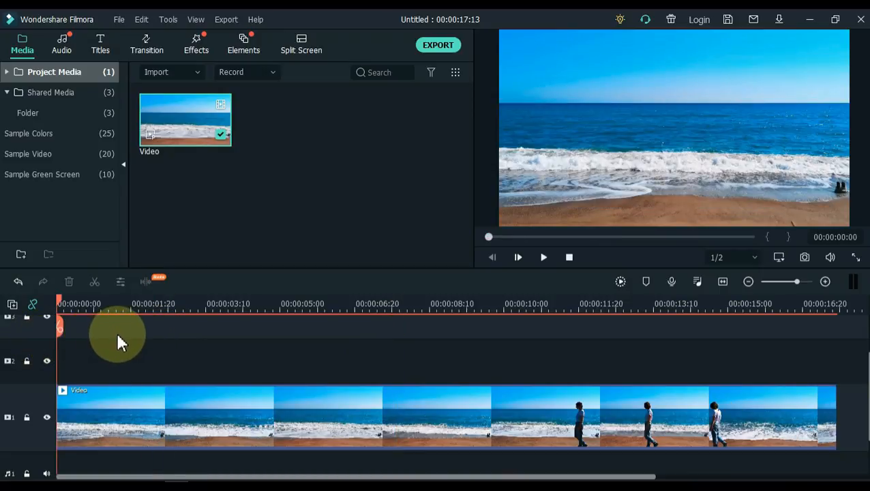
- Add a Default Title above the clip reading MASKING in the ADAM.CGPRO font
left_click(101, 42)
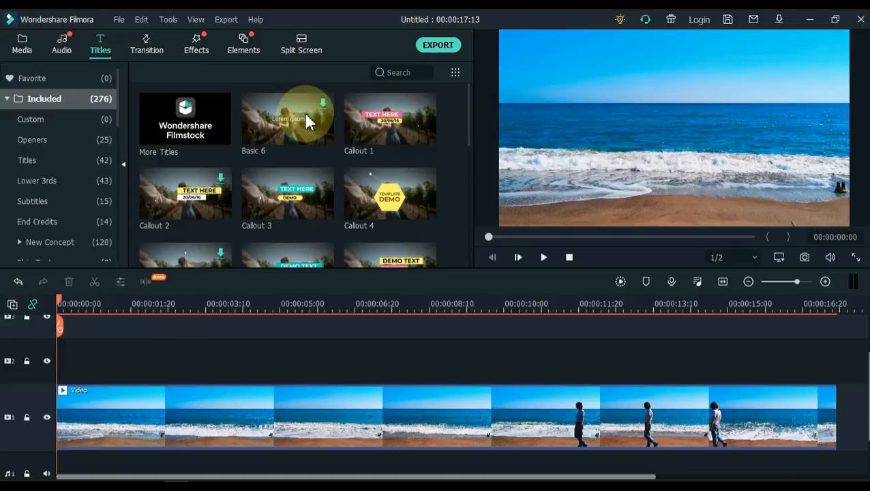
scroll("down", 3)
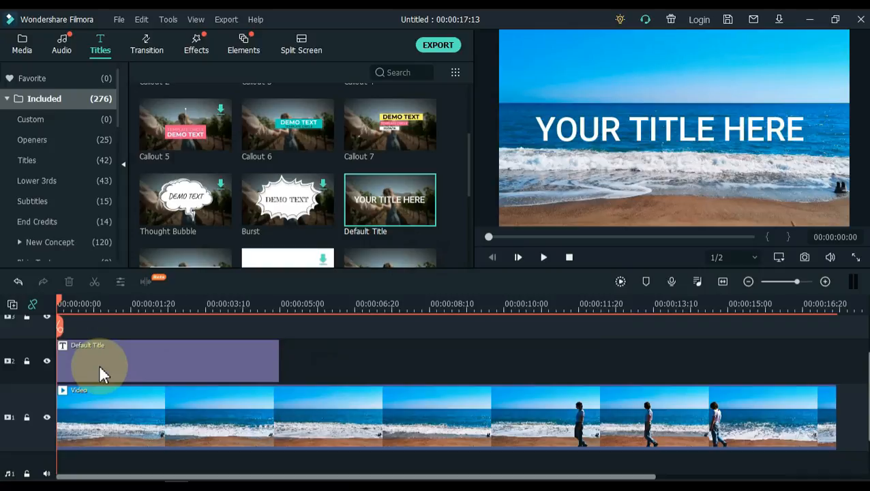
double_click(102, 361)
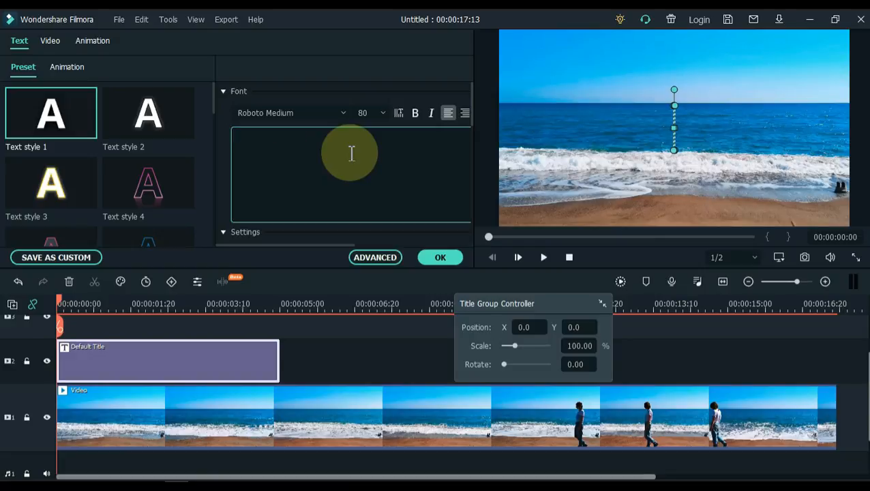
type("MASKING")
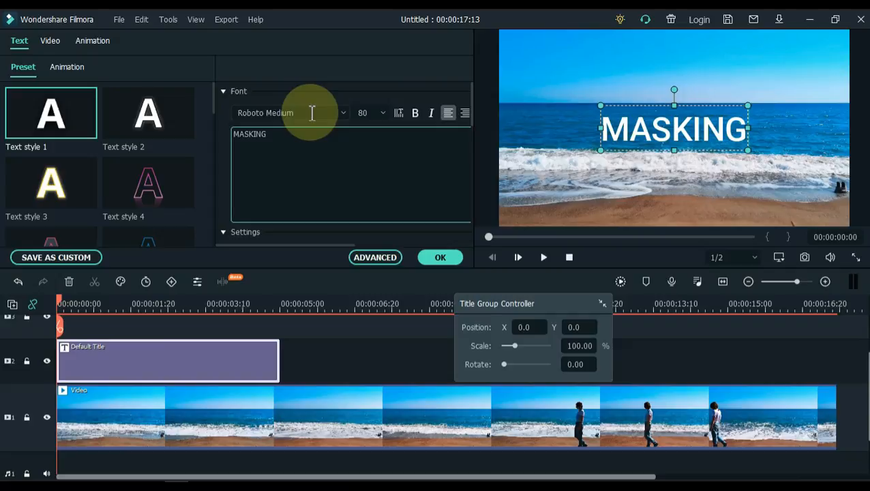
type("ADAM.CGPRO")
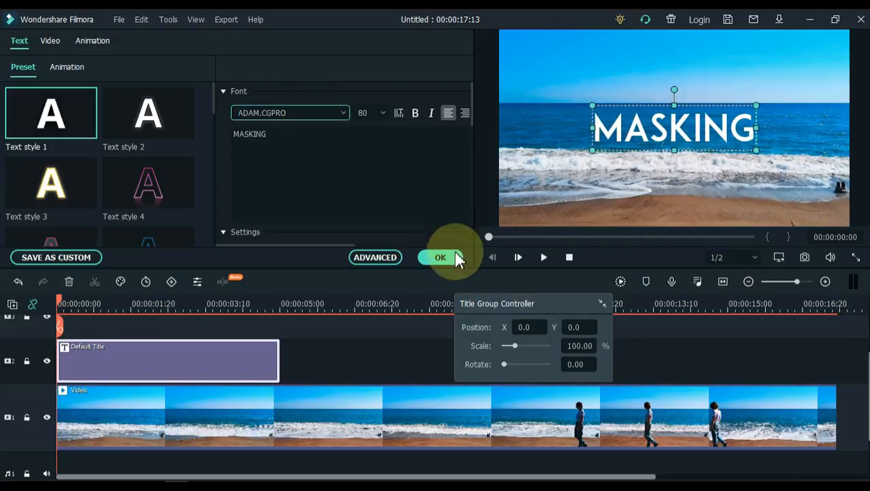
left_click(441, 257)
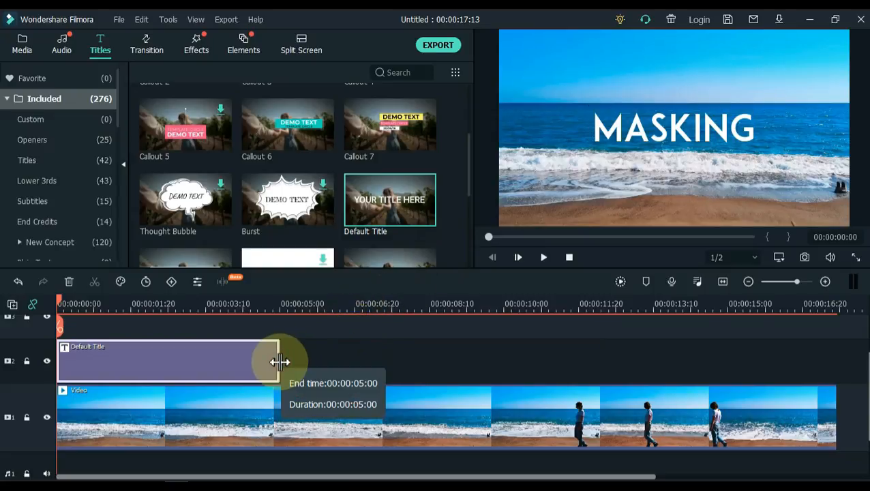
- Extend the MASKING title to the full ~17-second clip and return to the media library
left_click_drag(279, 360, 611, 360)
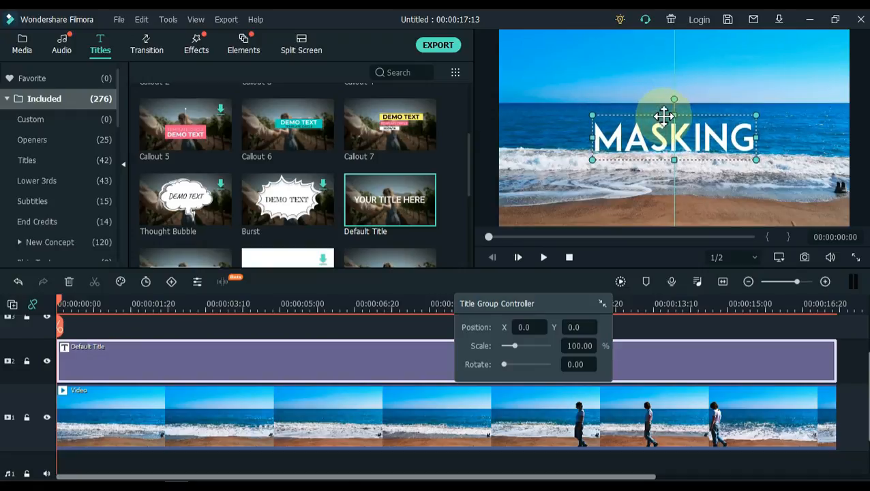
mouse_move(644, 338)
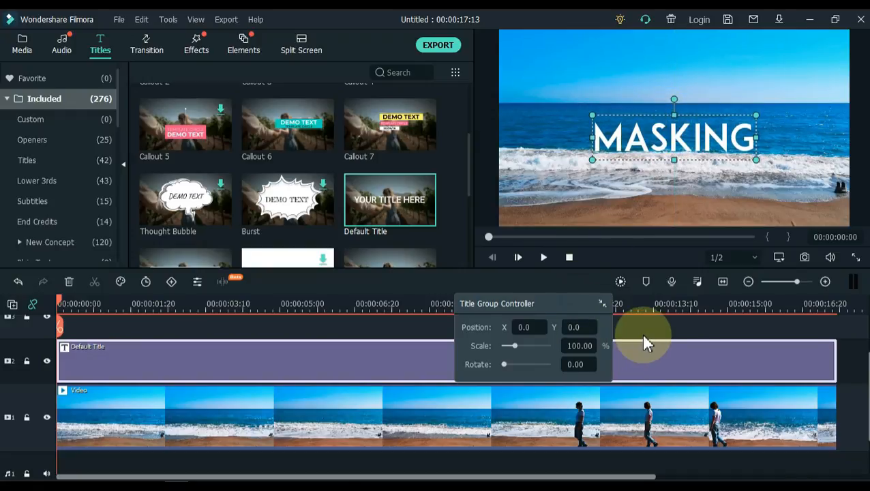
left_click(519, 256)
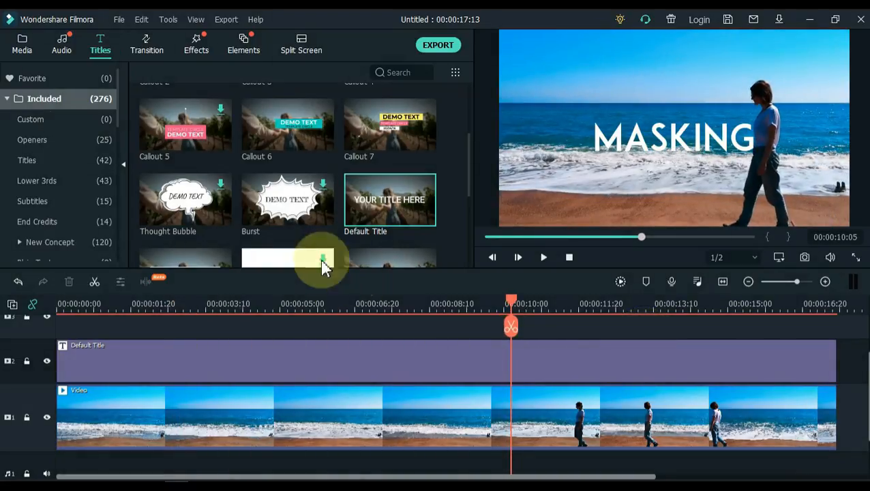
left_click(21, 43)
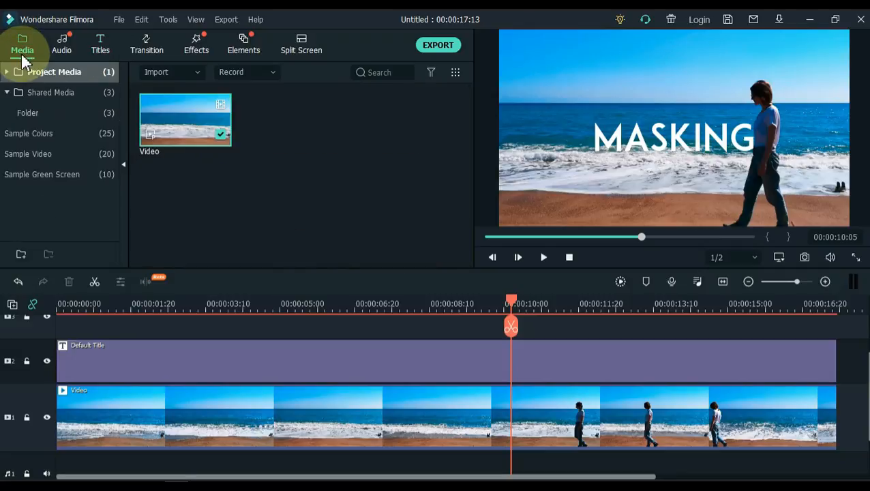
- Place the Green sample colour on a new track above the title at the walking moment
left_click(31, 134)
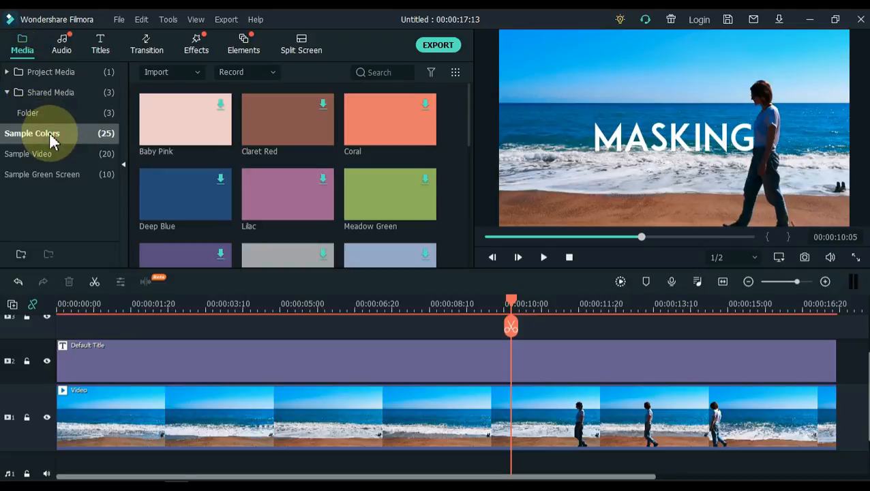
scroll("down", 3)
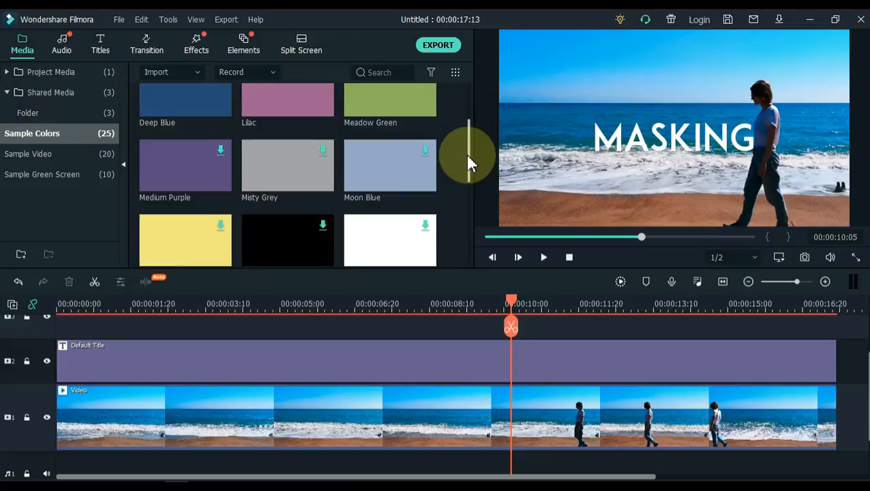
scroll("down", 3)
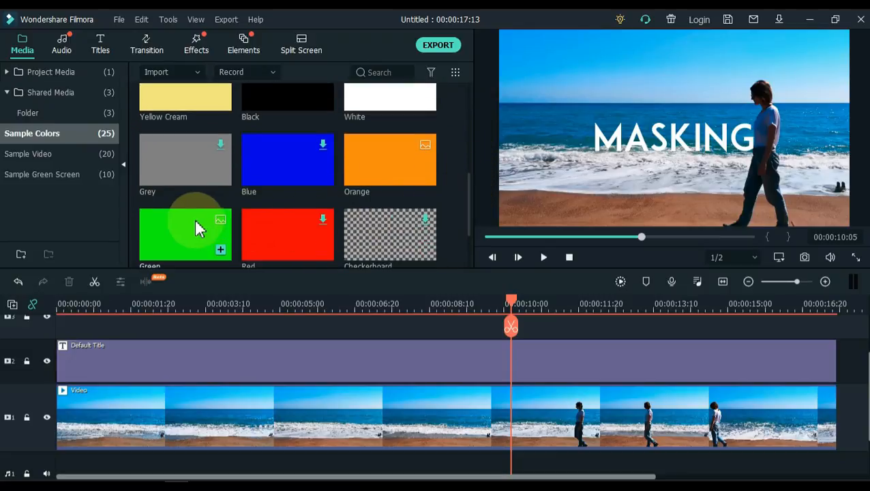
left_click_drag(185, 232, 620, 348)
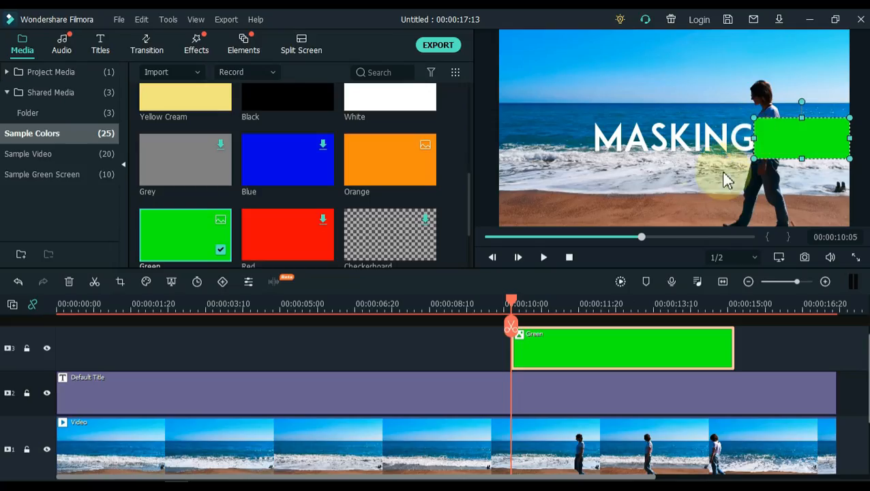
double_click(621, 348)
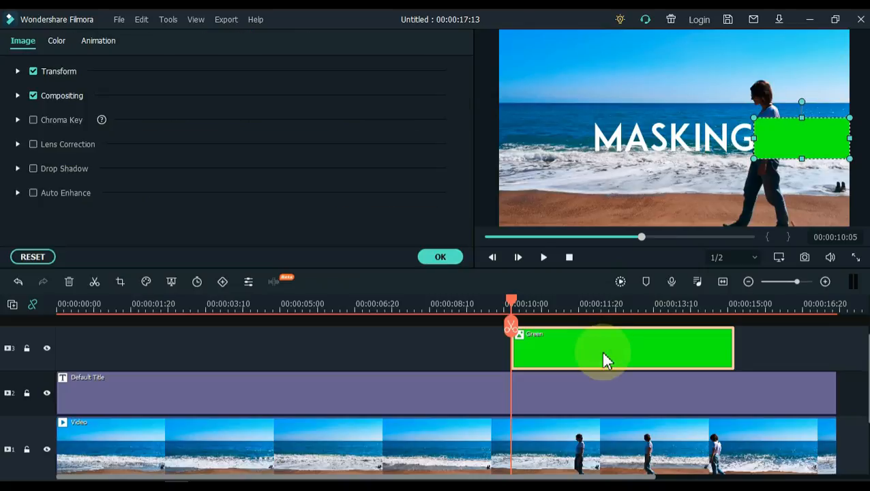
- Switch the green clip to Customize keyframe animation and enlarge the preview for placement
left_click(99, 41)
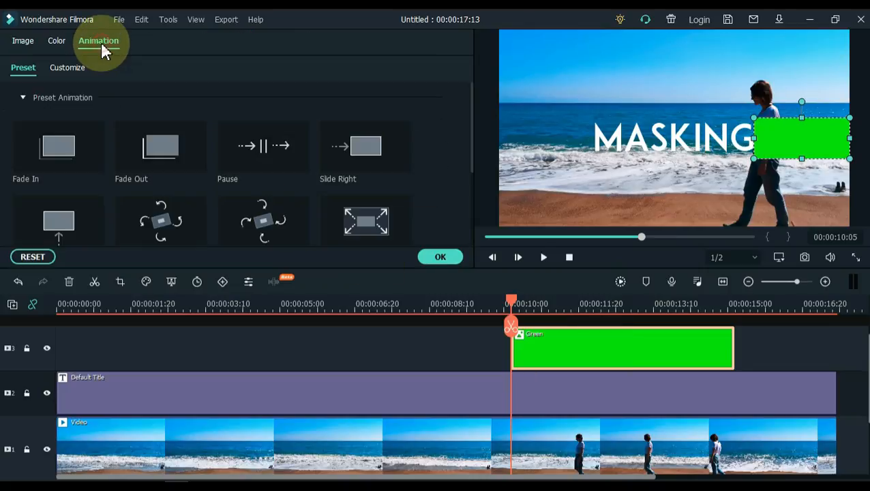
left_click(67, 68)
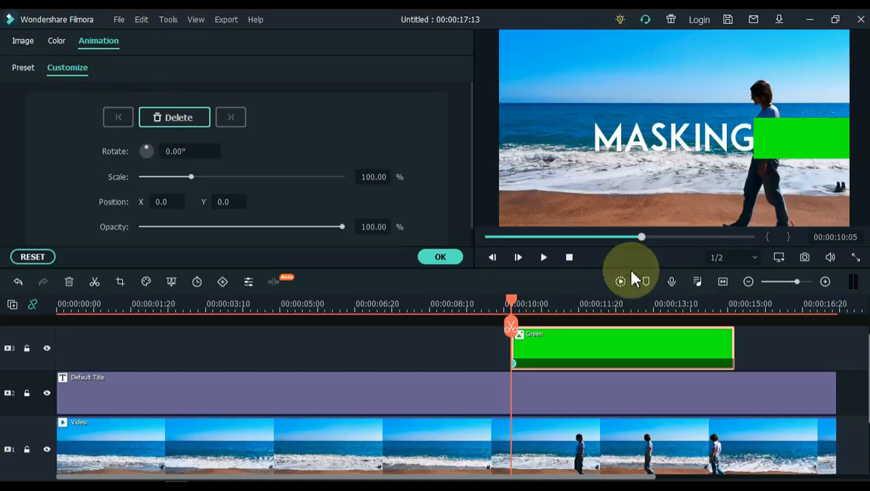
left_click(779, 257)
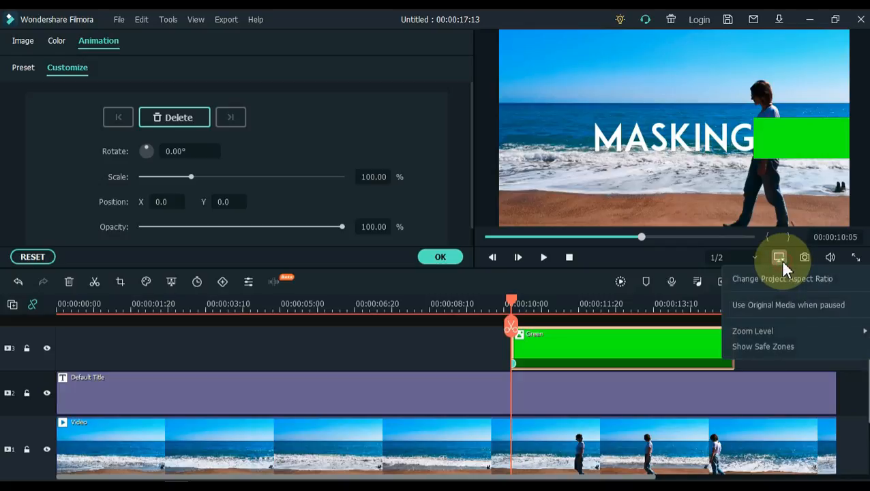
left_click(753, 332)
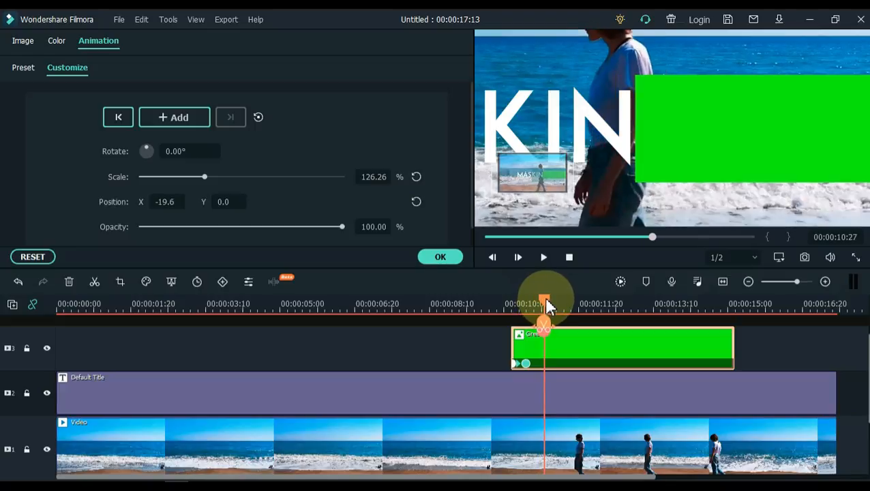
mouse_move(666, 157)
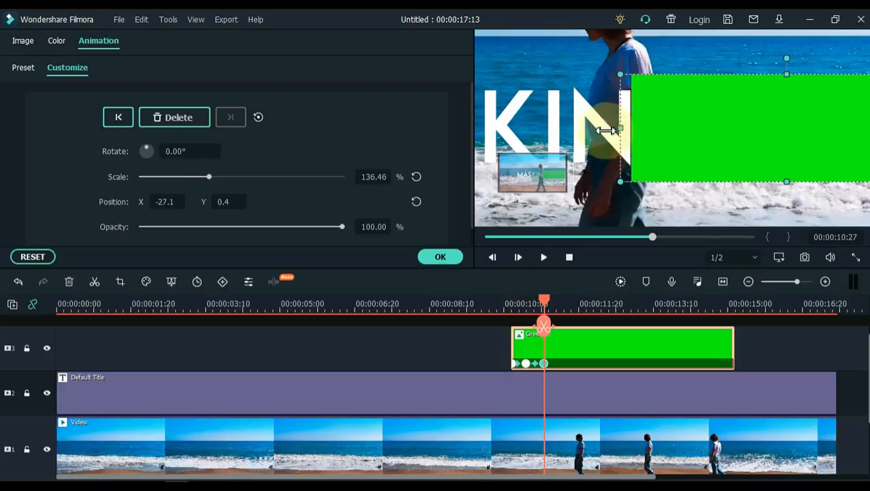
- Keyframe the green bar to grow to about 269% and slide left with the walker, then confirm
left_click_drag(621, 129, 592, 128)
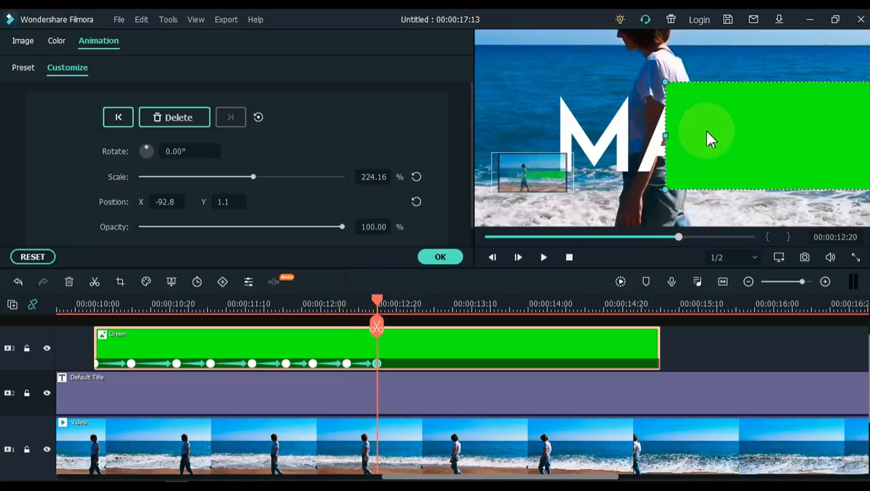
left_click_drag(666, 135, 655, 134)
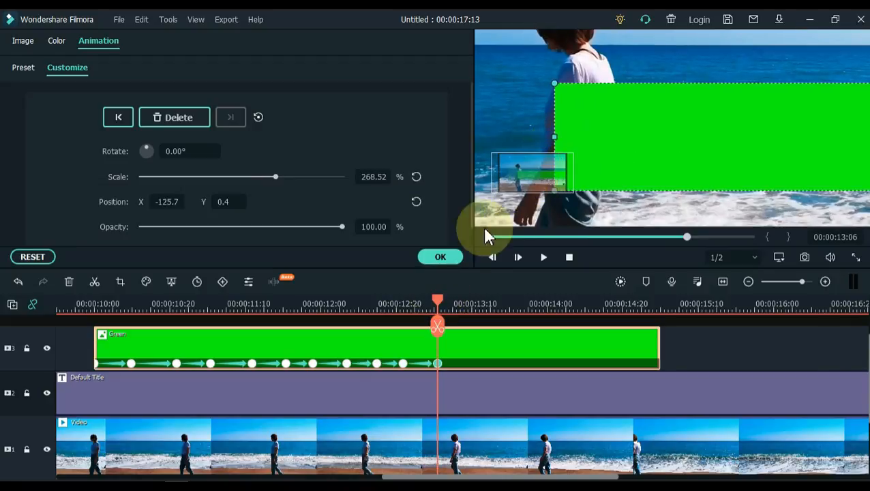
left_click(441, 256)
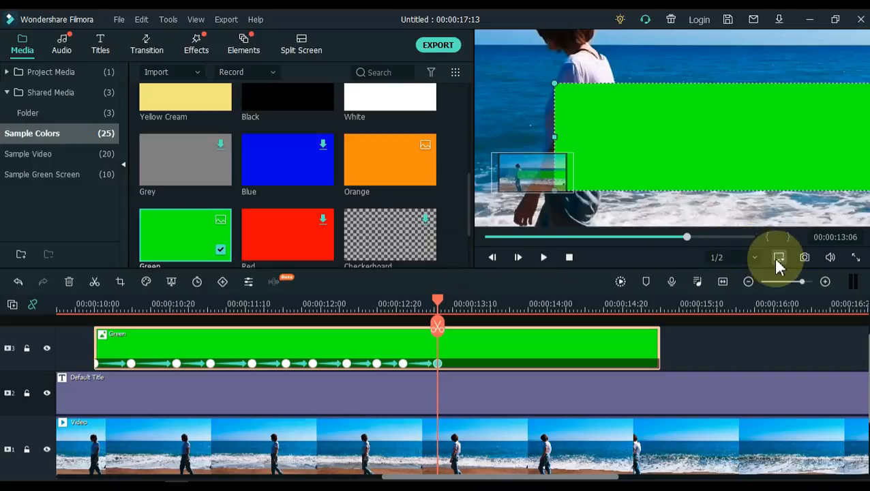
- Fit the preview, zoom out the timeline and trim the title to end with the green clip near 11 s
left_click(779, 257)
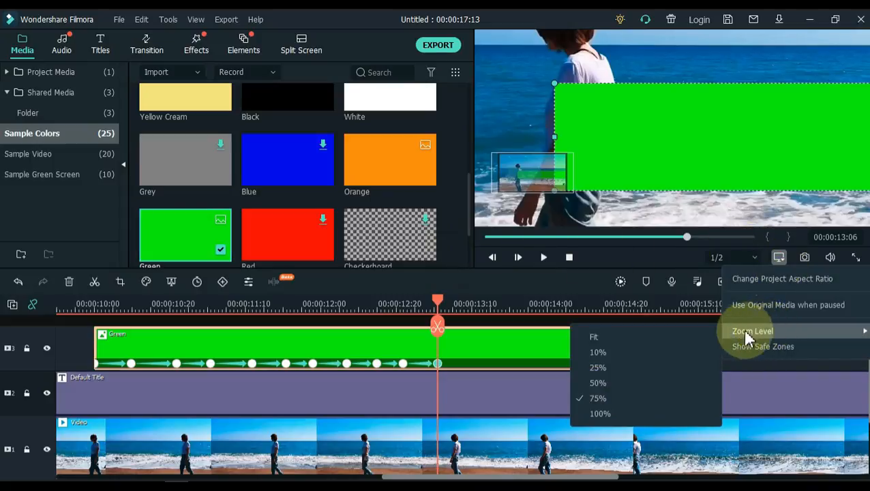
left_click(594, 337)
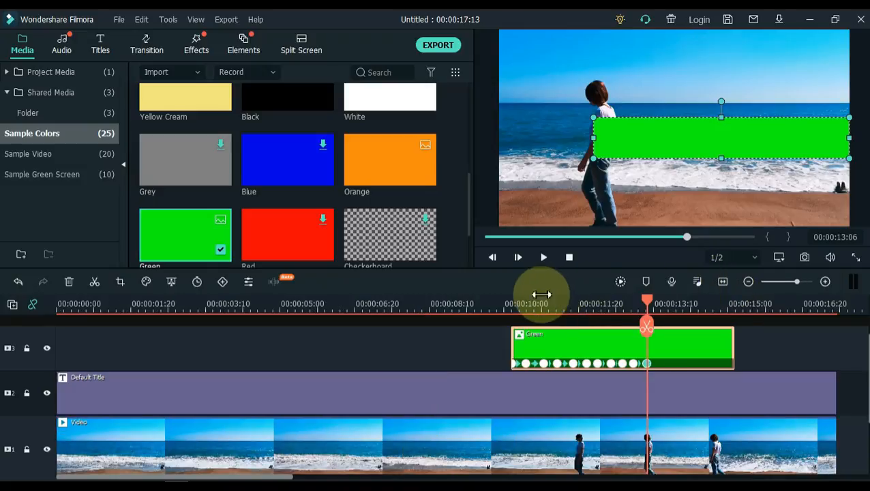
left_click_drag(647, 303, 507, 302)
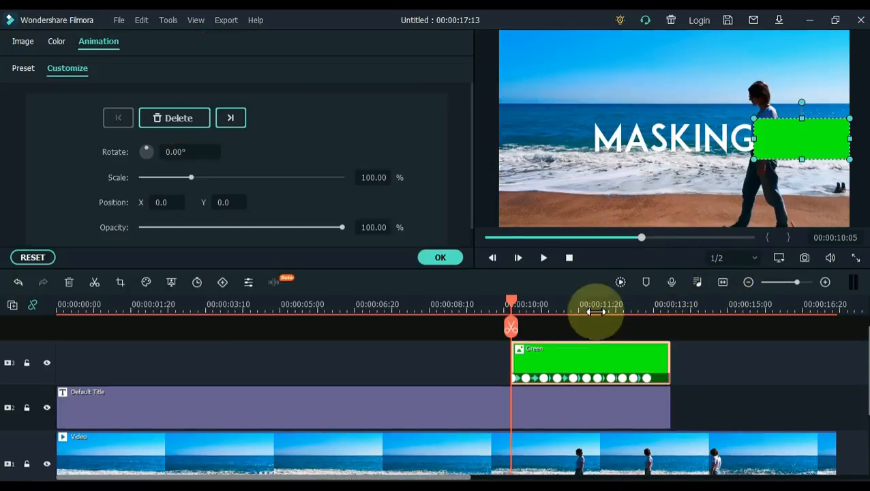
left_click(22, 41)
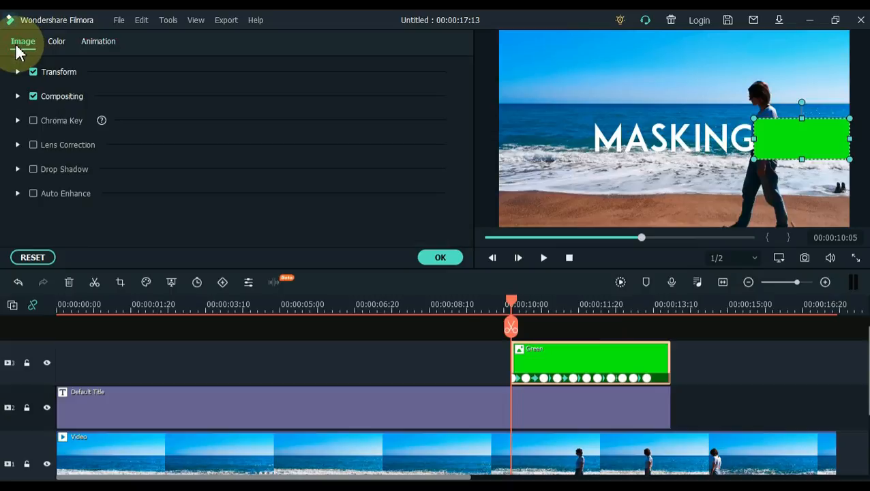
- Scale the green bar to about 104% so it fills the frame's right edge top to bottom
left_click(18, 70)
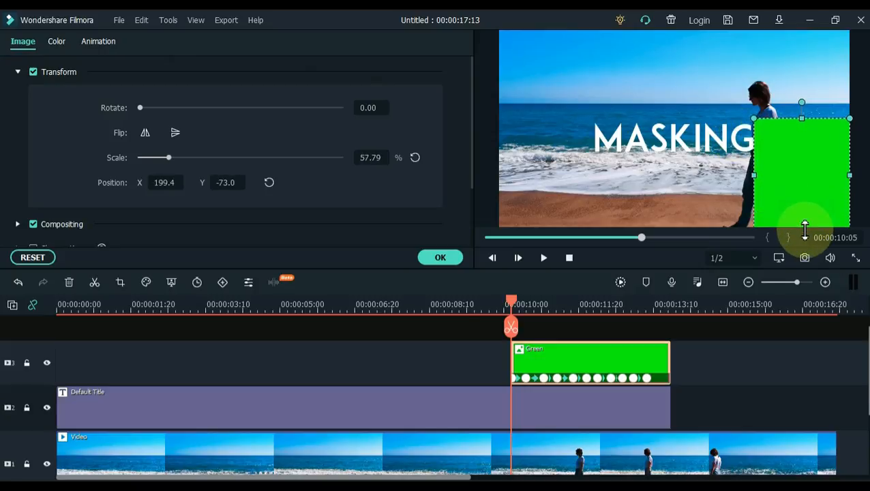
left_click_drag(802, 118, 802, 98)
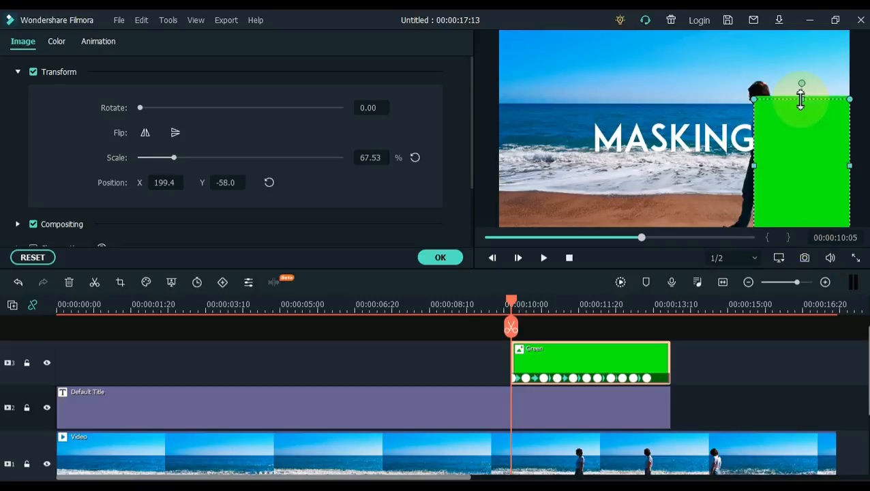
left_click_drag(802, 96, 811, 30)
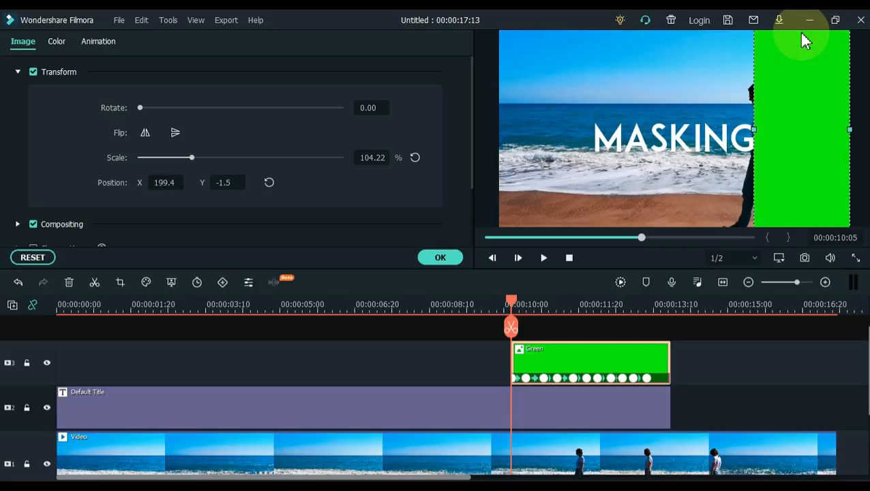
left_click(440, 256)
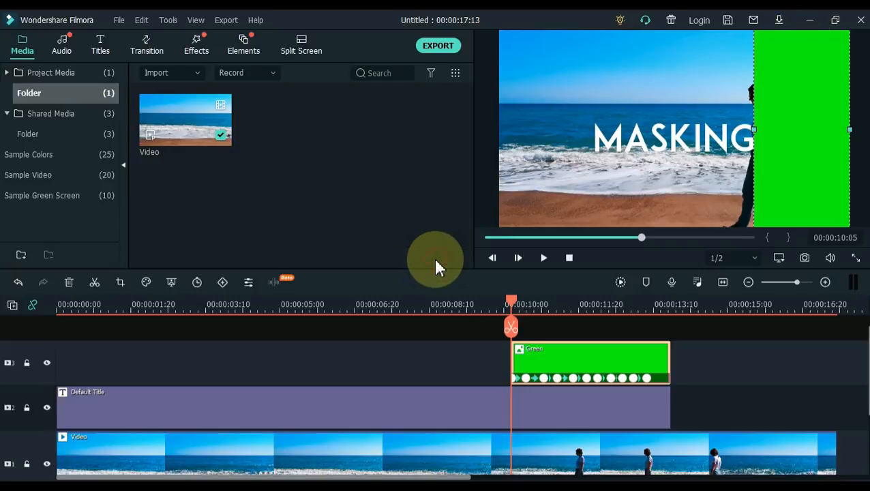
- Rewind to just before the green bar appears and play back the effect
left_click_drag(512, 304, 478, 304)
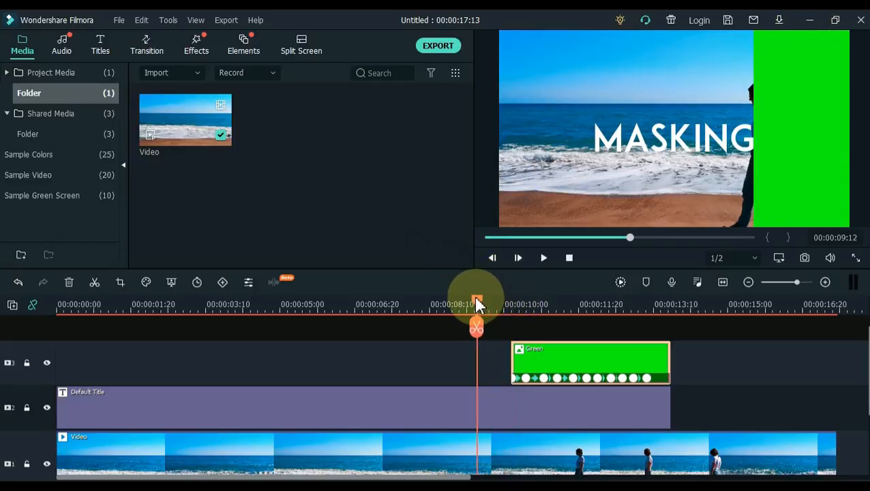
left_click(543, 257)
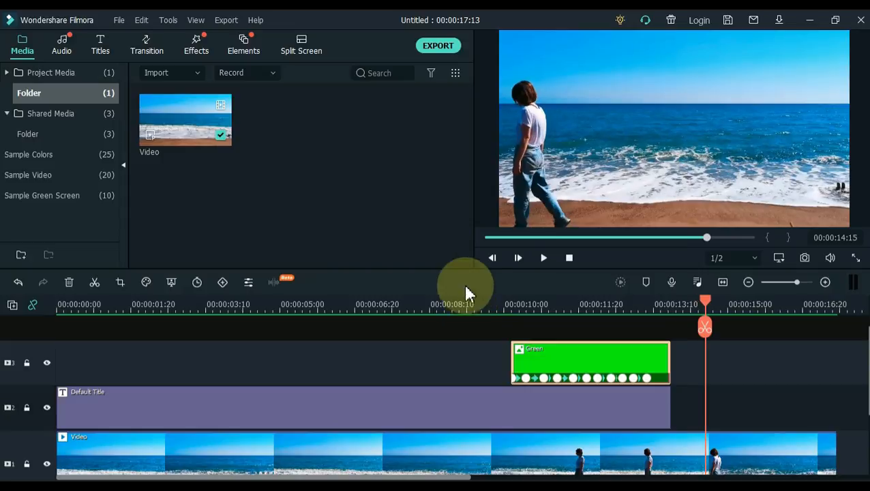
- Export the project as My Video.mp4 into the New folder
left_click(438, 45)
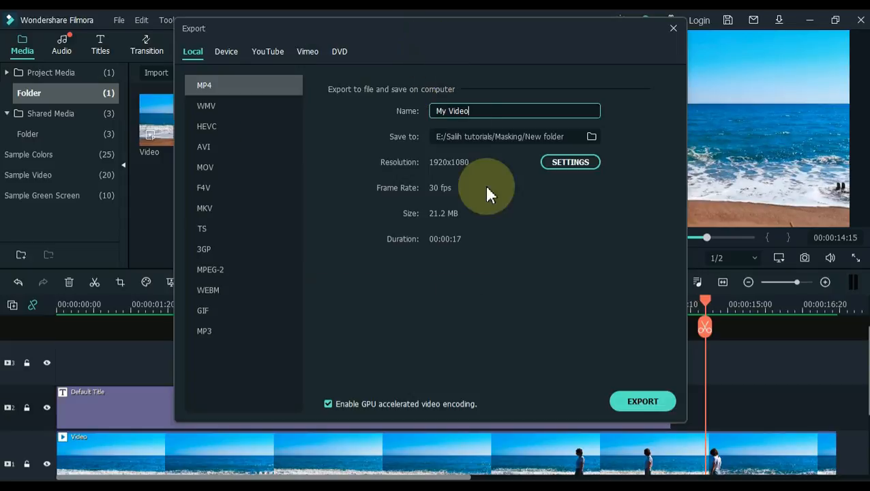
left_click(643, 402)
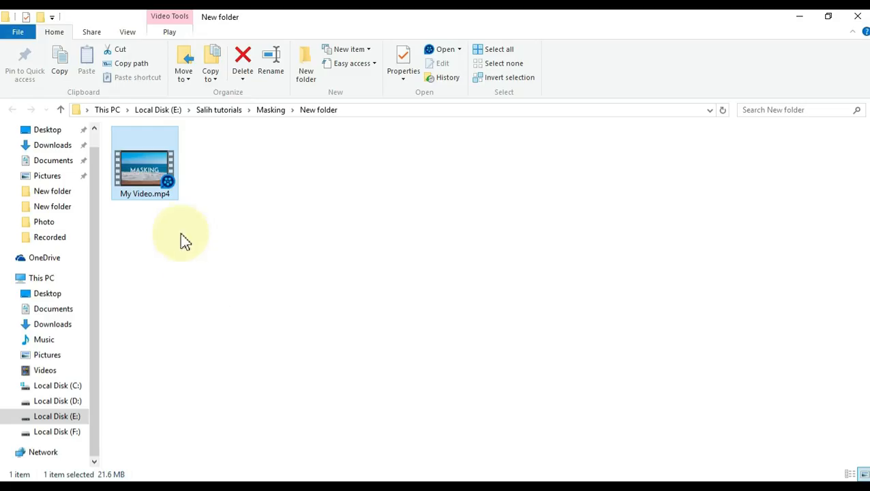
mouse_move(156, 180)
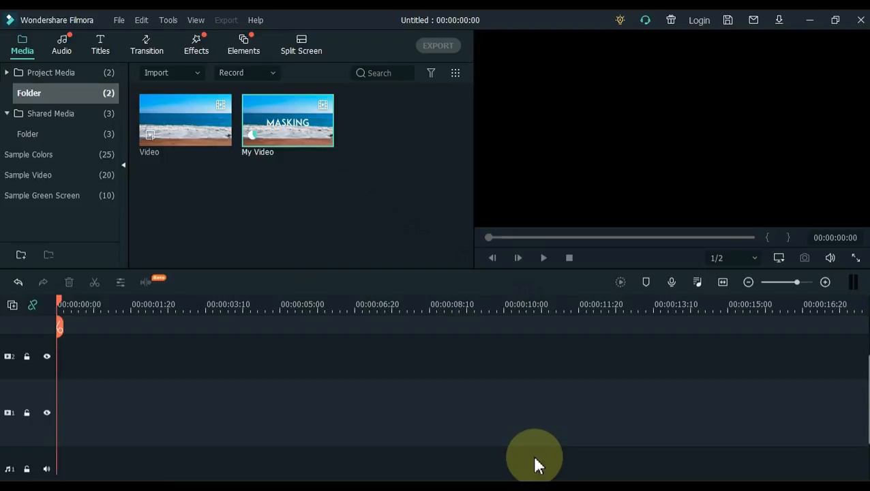
mouse_move(294, 203)
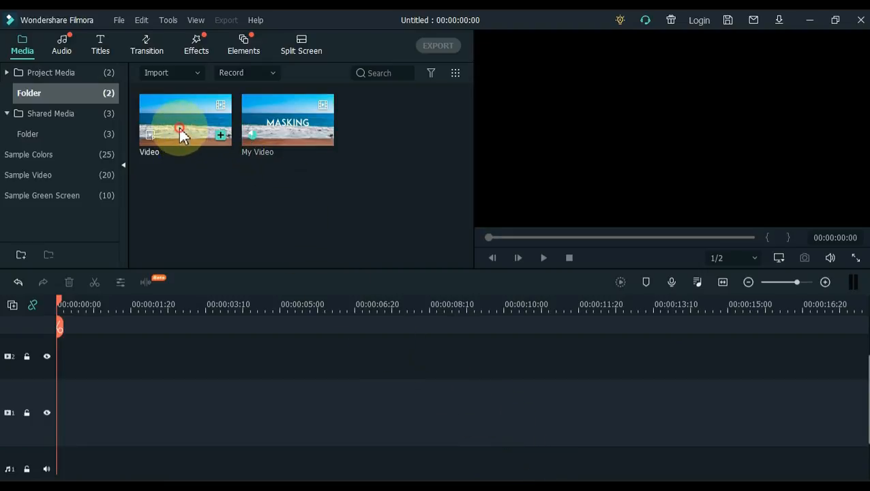
- Place My Video on the track above the original beach Video and jump to the green bar
left_click_drag(184, 120, 273, 409)
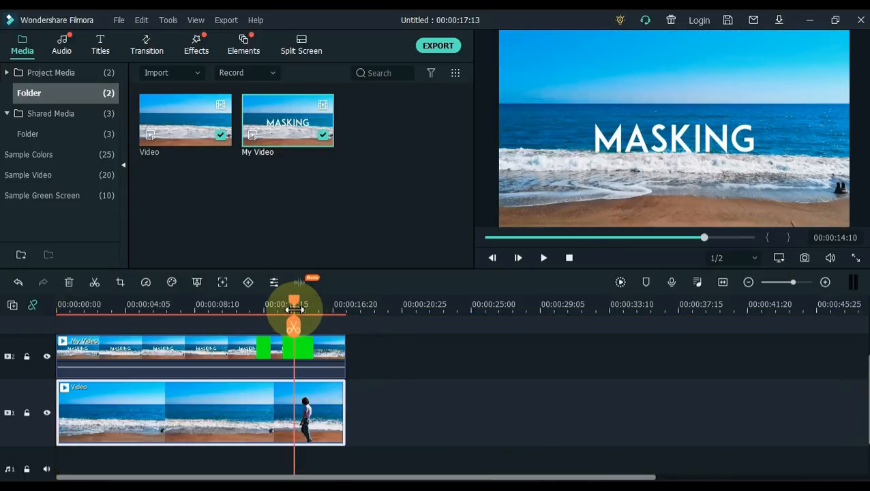
left_click_drag(293, 305, 276, 305)
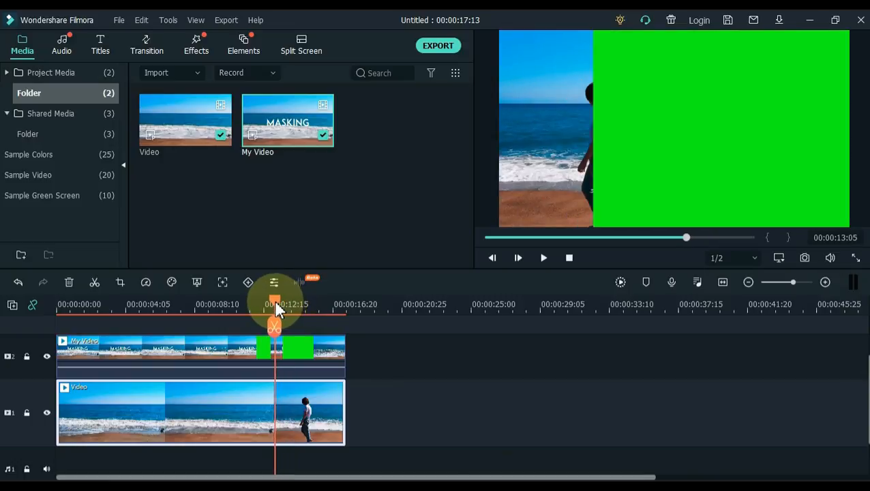
- Apply Chroma Key to My Video, keying out the picked green, then fit the timeline
left_click(284, 352)
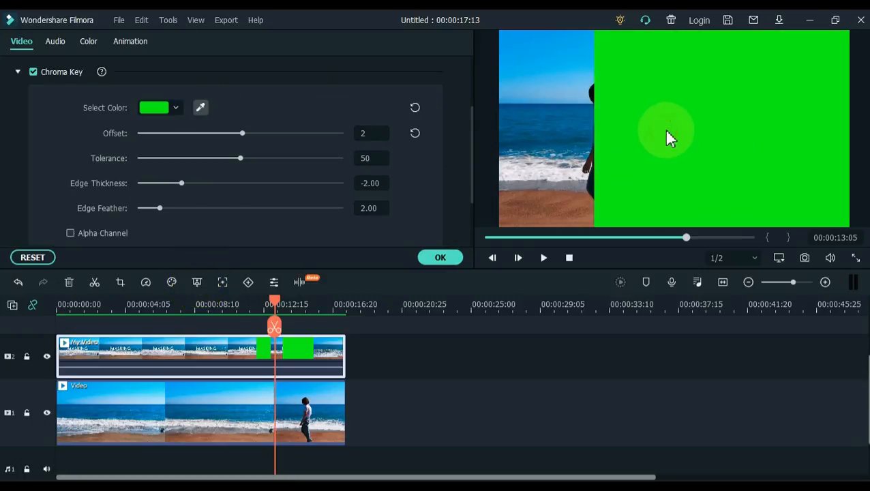
left_click(441, 256)
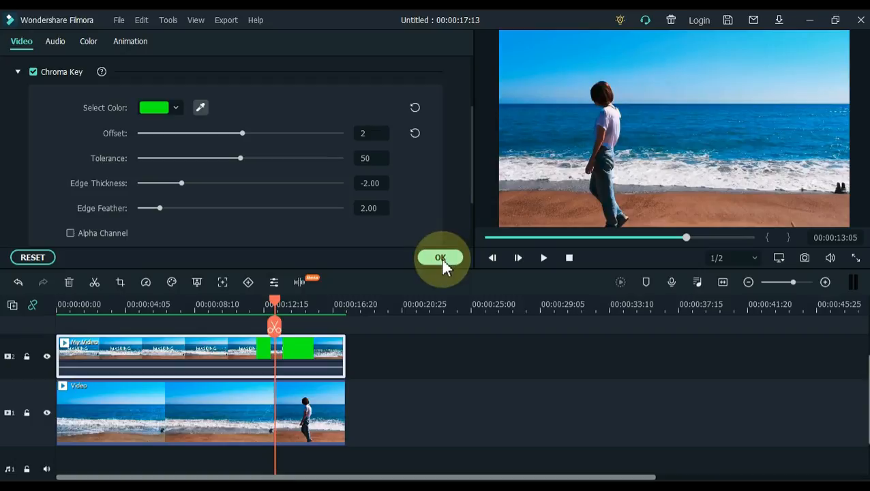
left_click(440, 256)
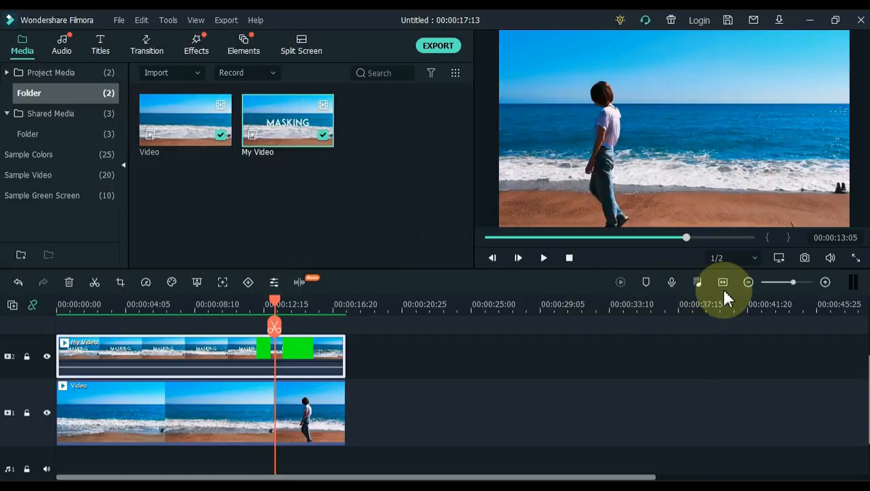
left_click(723, 281)
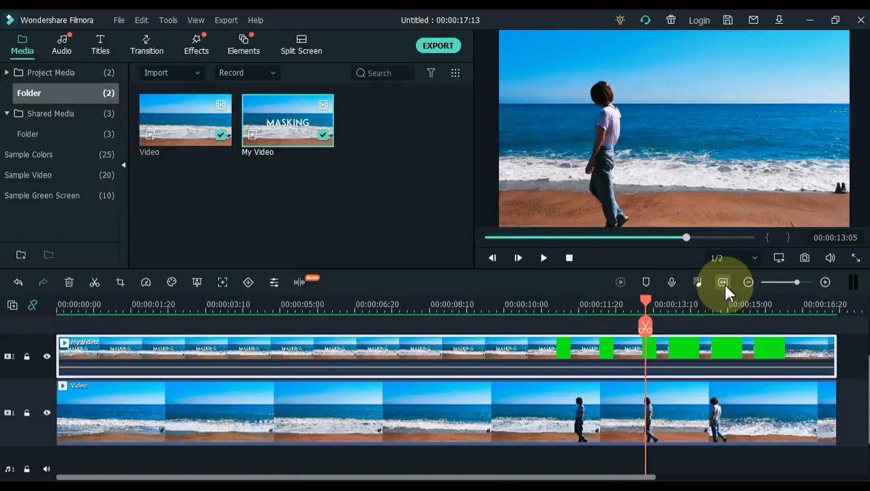